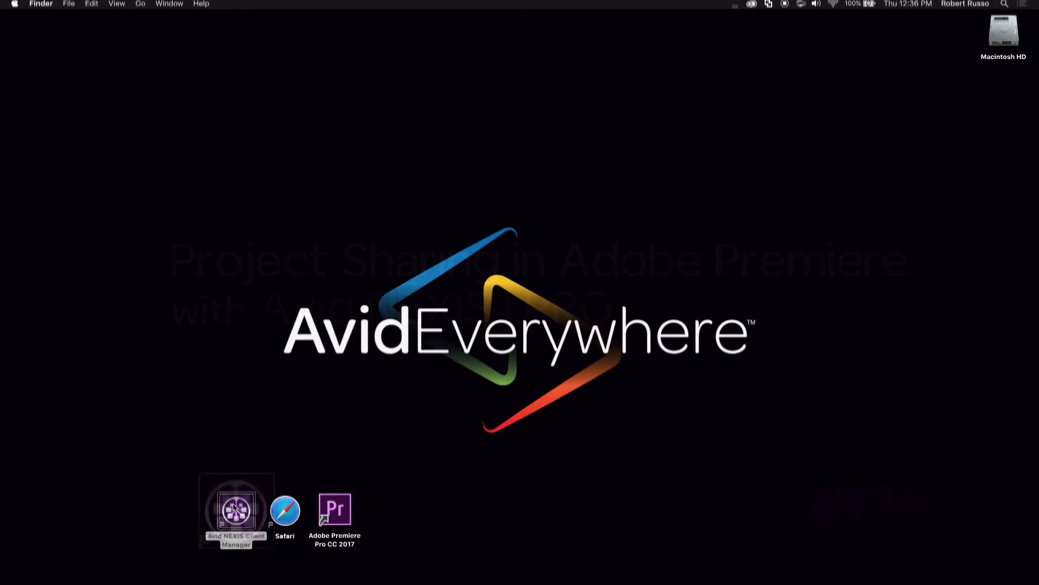
# Launch Avid NEXIS Client Manager and log in to PONEXIS1 to mount Premiere Media and Projects.
pyautogui.doubleClick(236, 509)
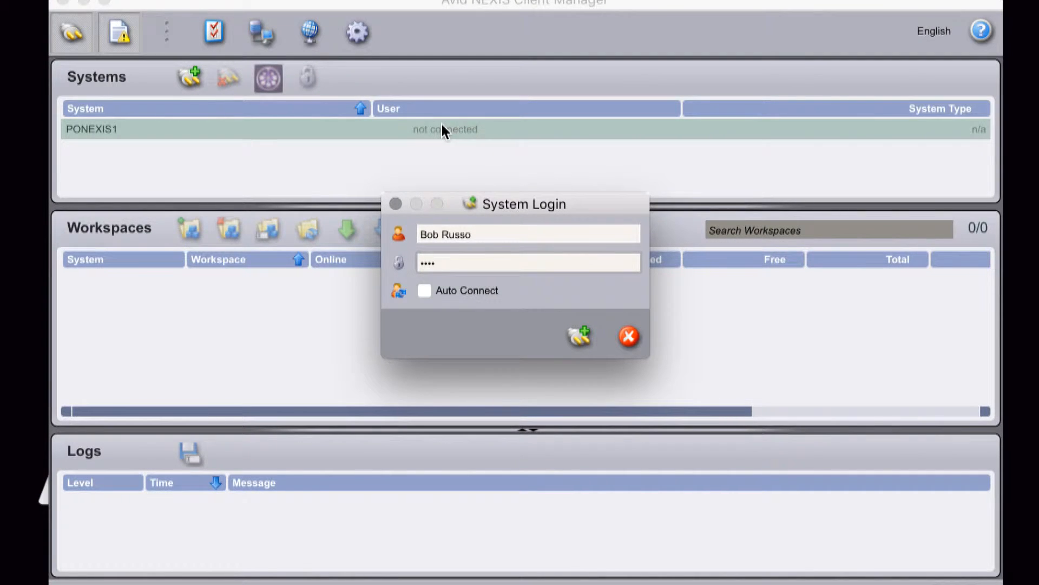
pyautogui.click(578, 336)
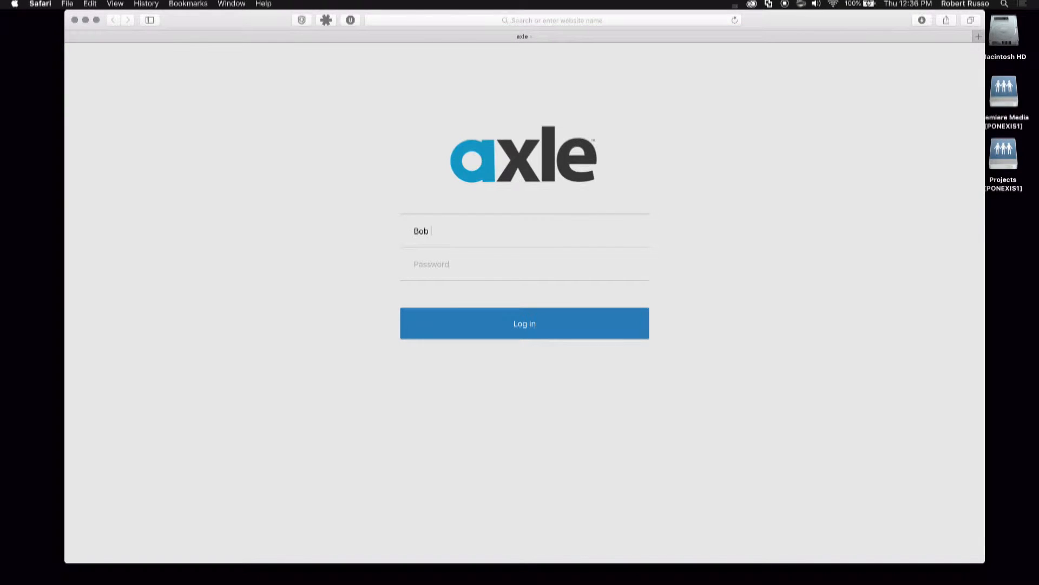
# Sign in to Axle and mark the Motorcycle_Selects clips approved, pending and rejected.
pyautogui.click(524, 324)
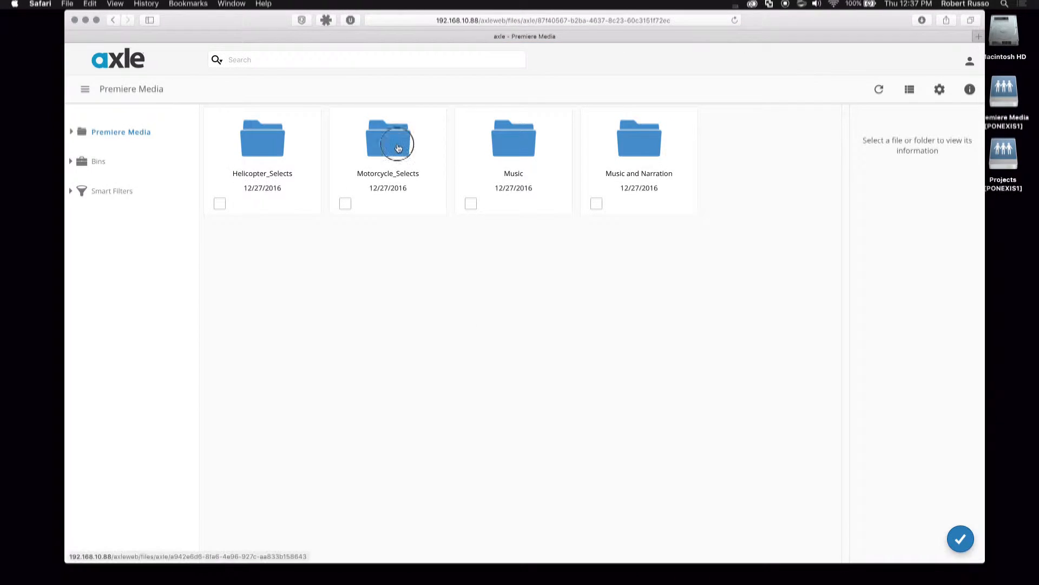
pyautogui.doubleClick(388, 139)
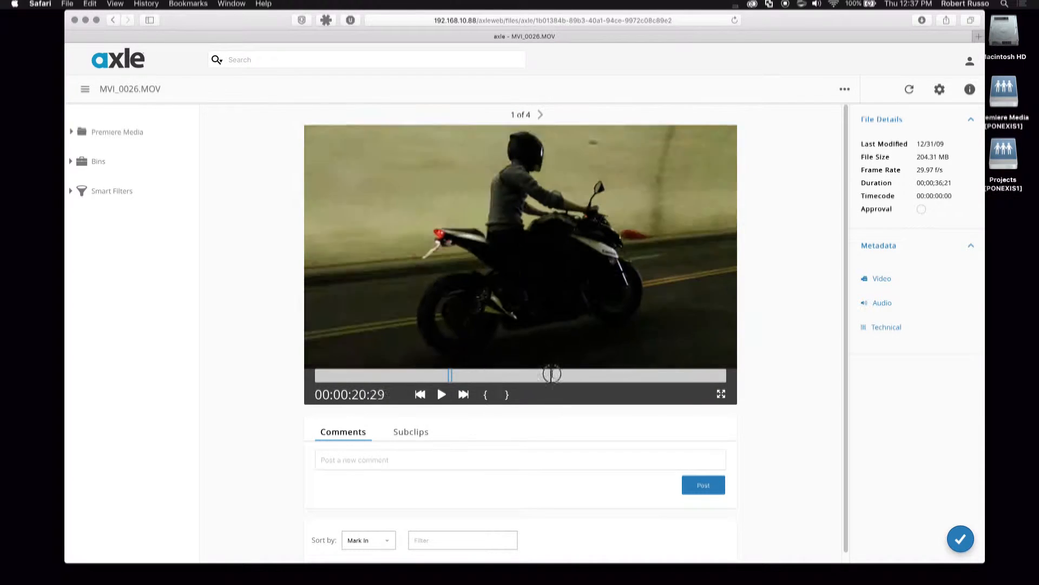
pyautogui.click(410, 432)
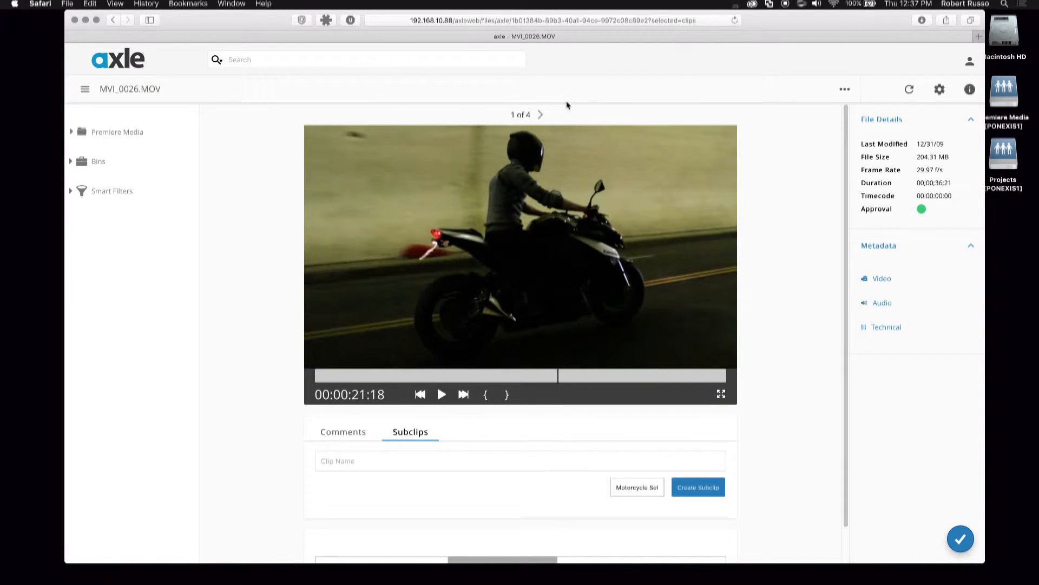
pyautogui.click(541, 115)
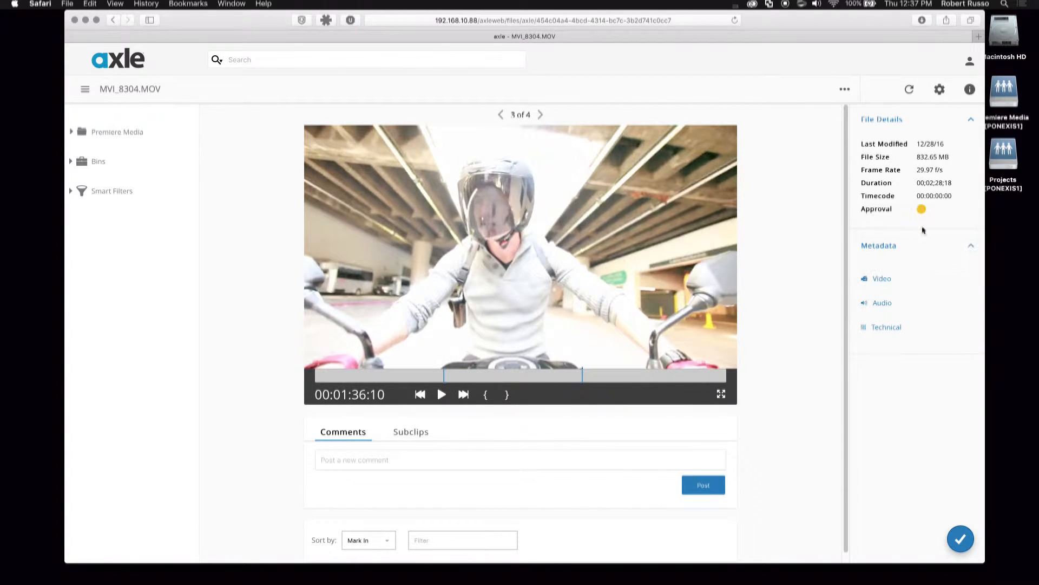
pyautogui.click(540, 114)
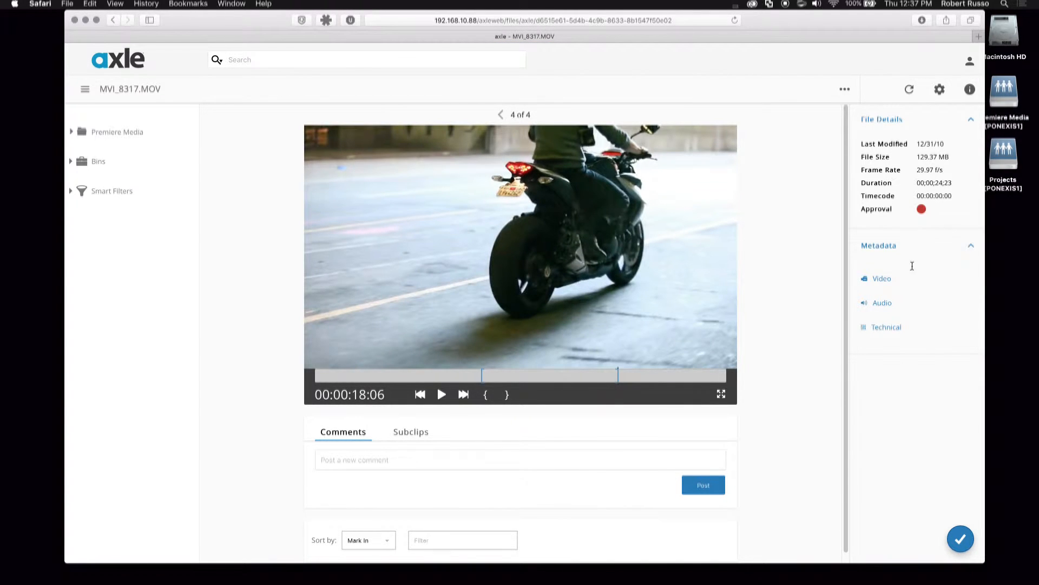
pyautogui.click(410, 431)
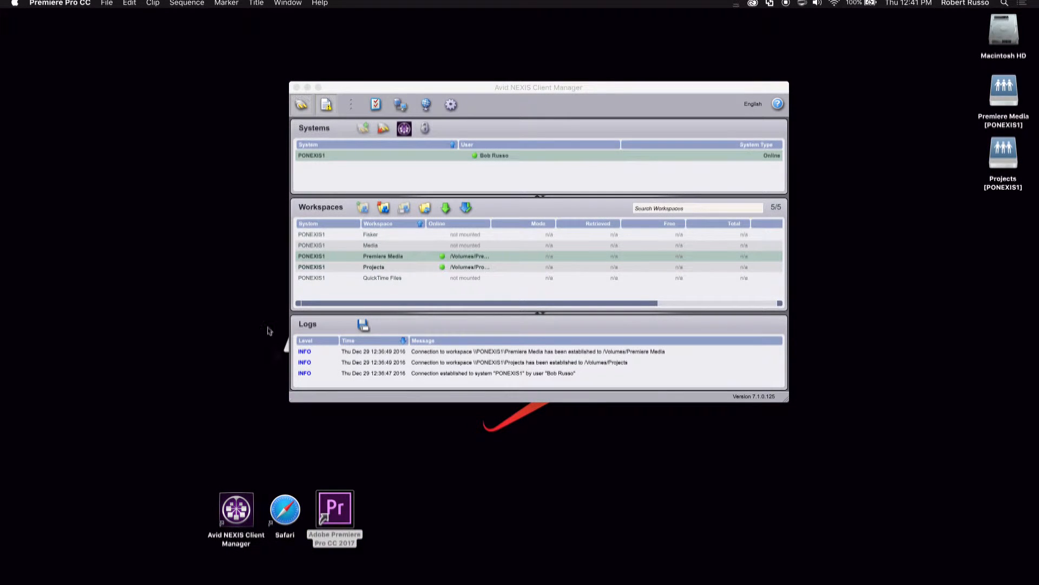
# Start a new project saved to Projects [PONEXIS1]/Adobe Projects.
pyautogui.click(107, 4)
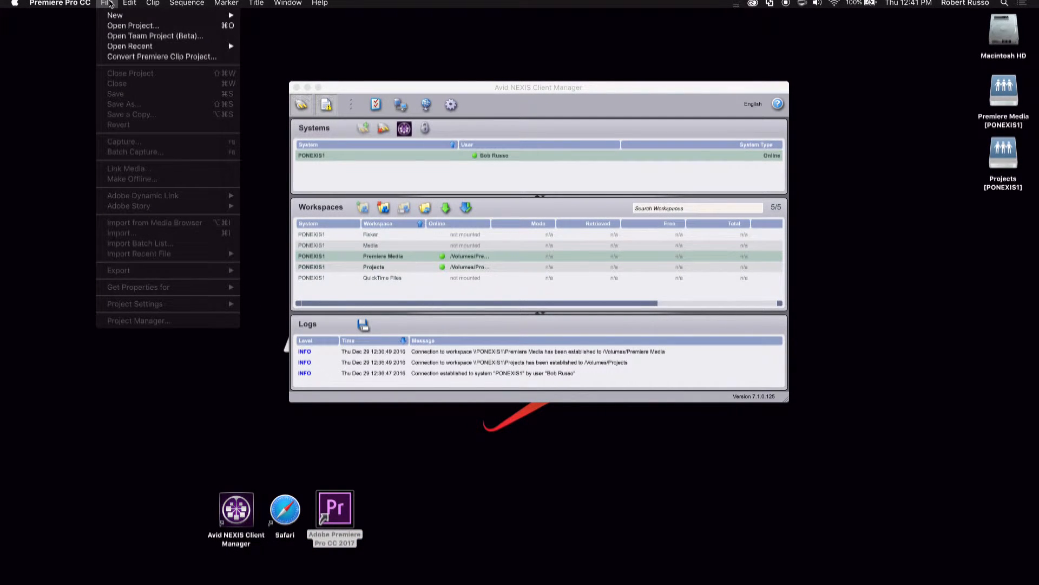
pyautogui.click(114, 15)
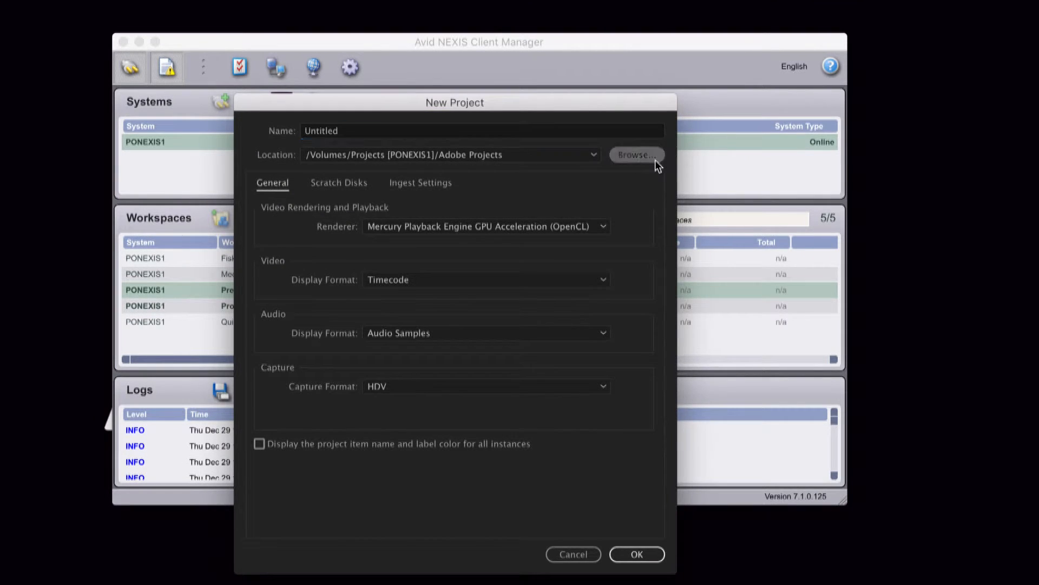
pyautogui.click(635, 155)
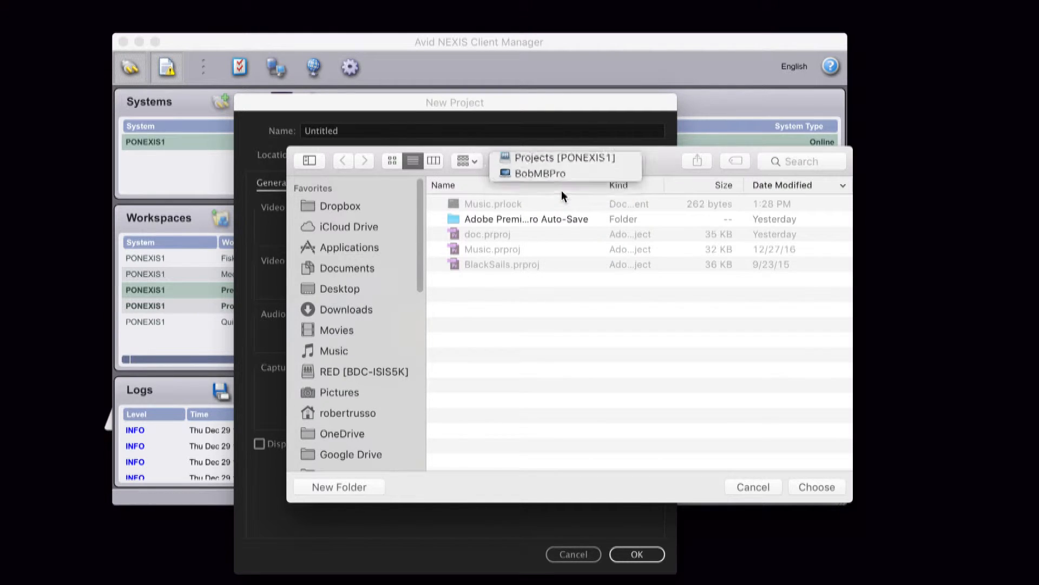
pyautogui.click(540, 173)
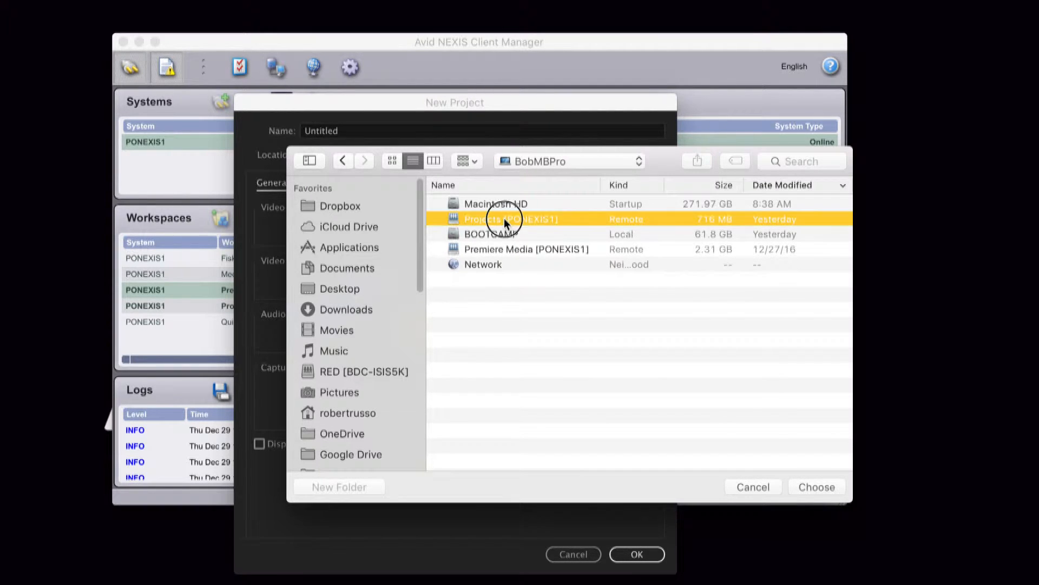
pyautogui.doubleClick(508, 219)
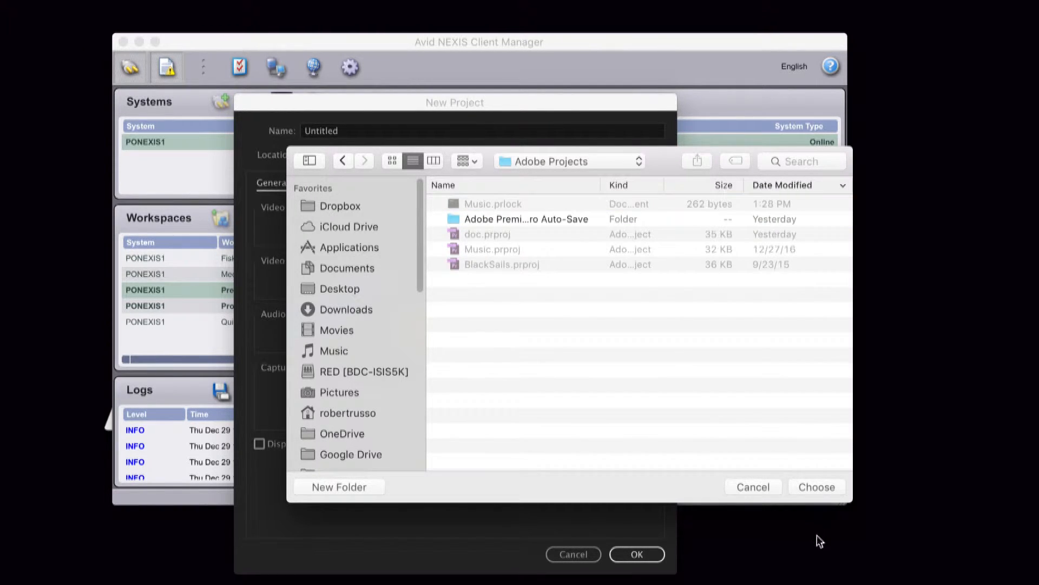
pyautogui.click(816, 486)
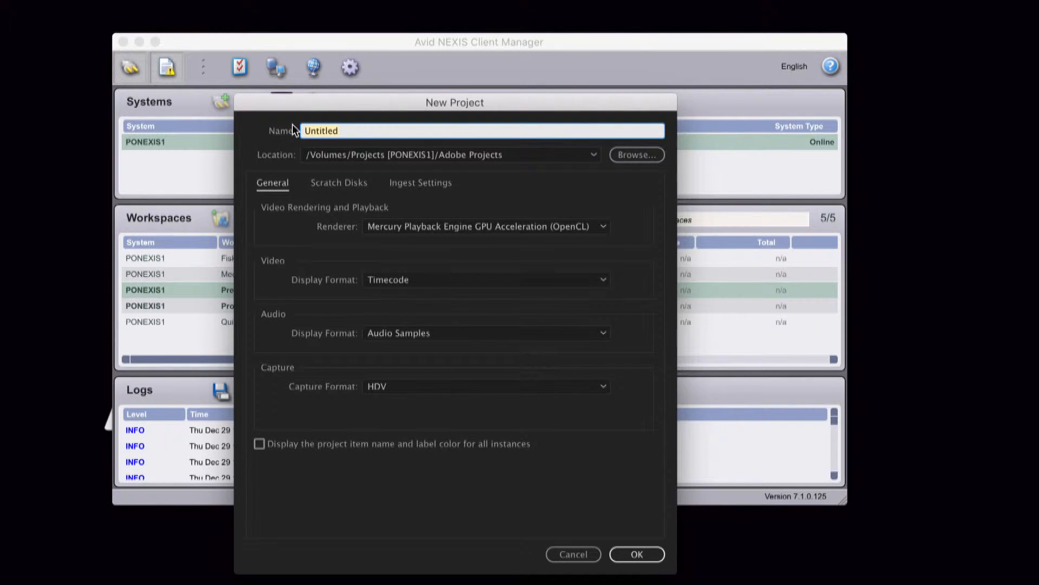
# Name the project 'Promo', review its scratch disks, and create it.
pyautogui.write('Promo')
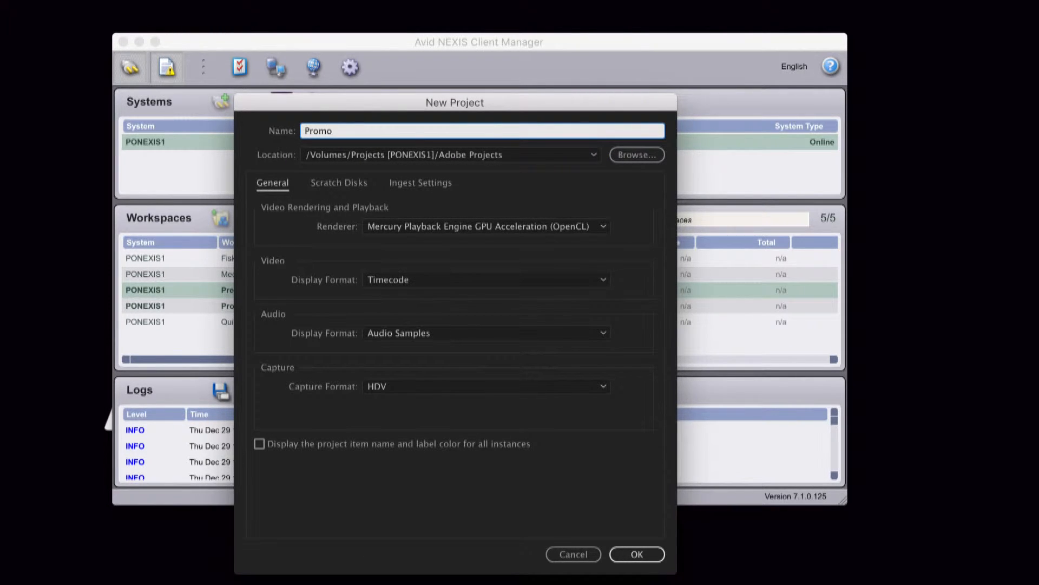
pyautogui.click(339, 183)
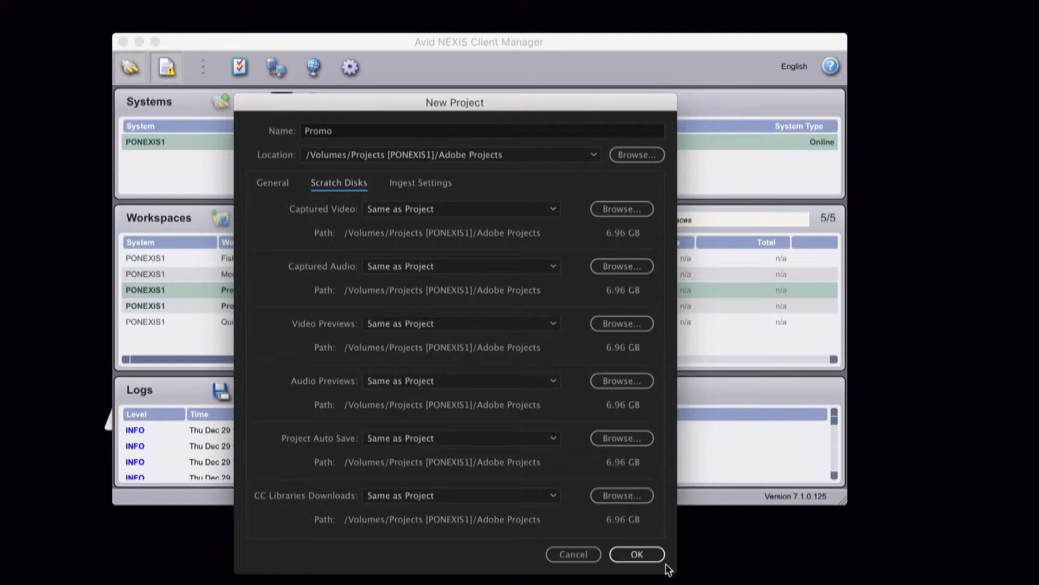
pyautogui.click(636, 554)
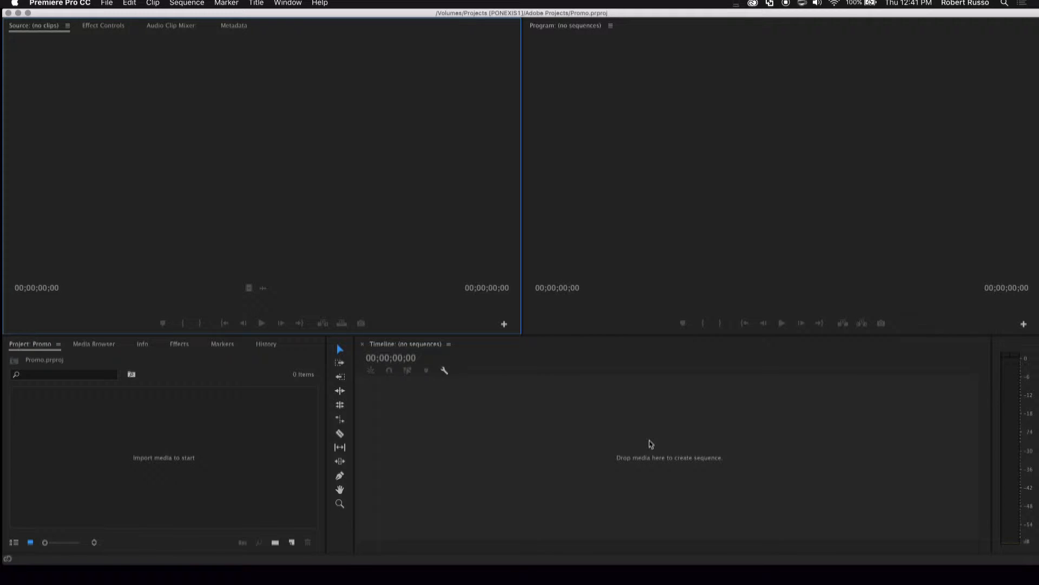
# Check Enable project locking on the Preferences Project Locking page.
pyautogui.click(59, 4)
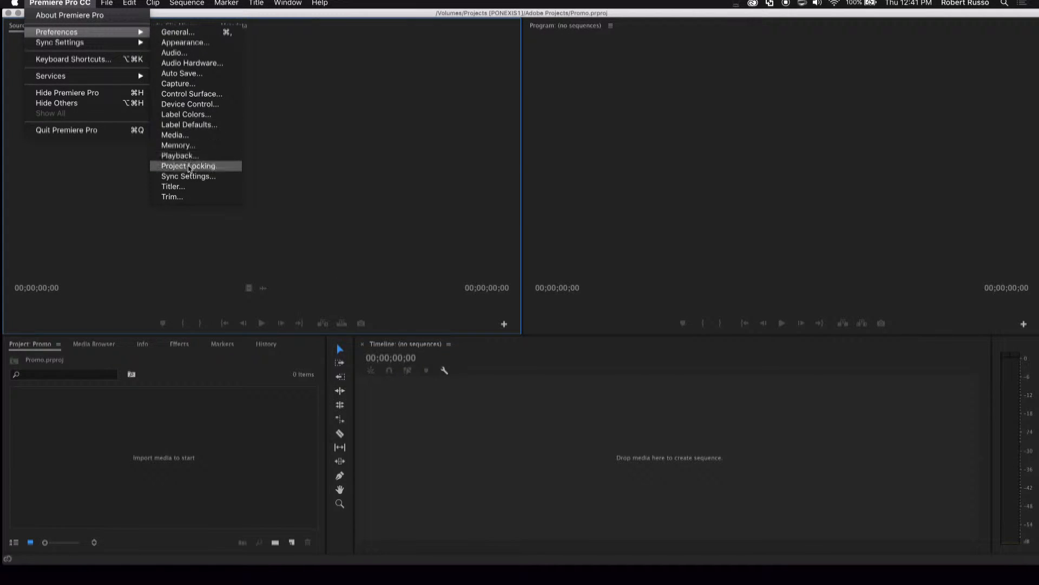
pyautogui.click(189, 166)
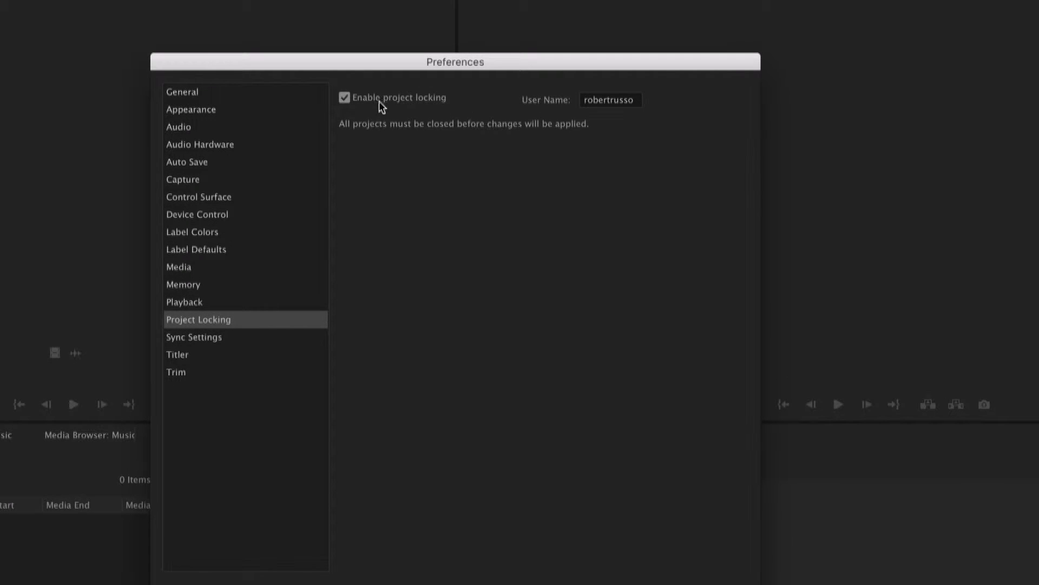
pyautogui.moveTo(623, 116)
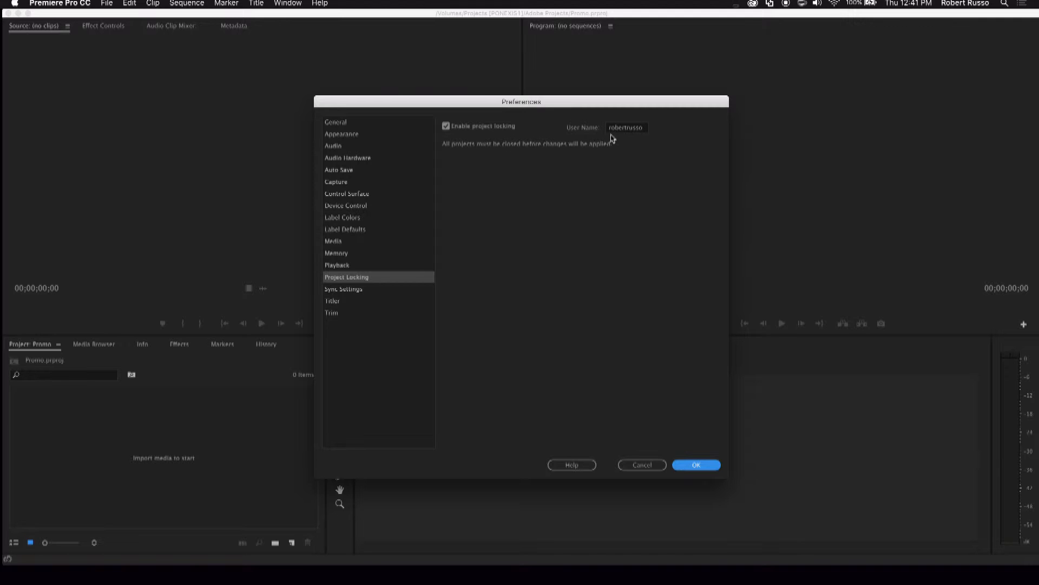
# Confirm preferences, sign in to the Axle panel, and import all three motorcycle clips.
pyautogui.click(695, 464)
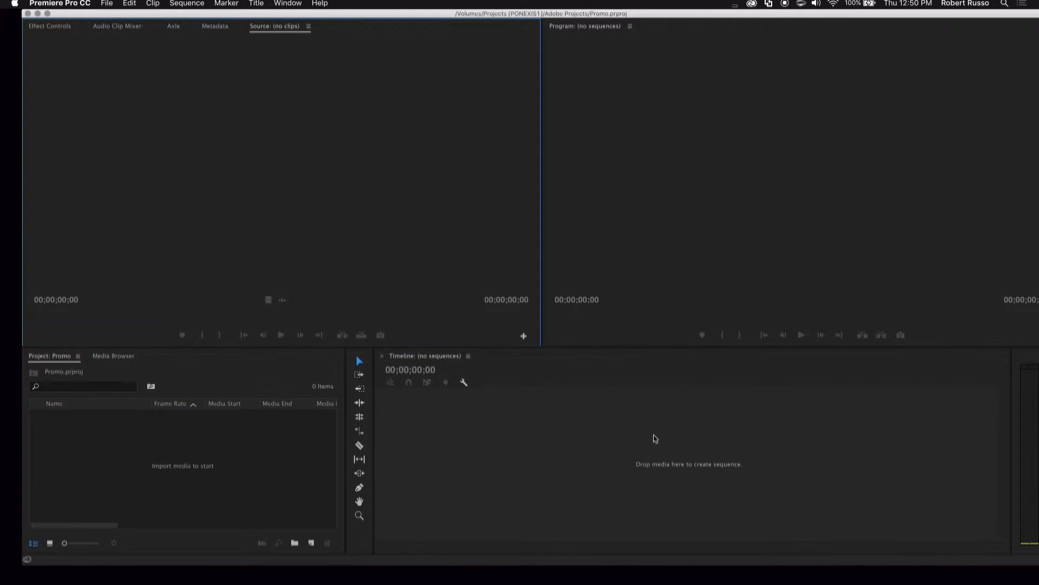
pyautogui.moveTo(256, 5)
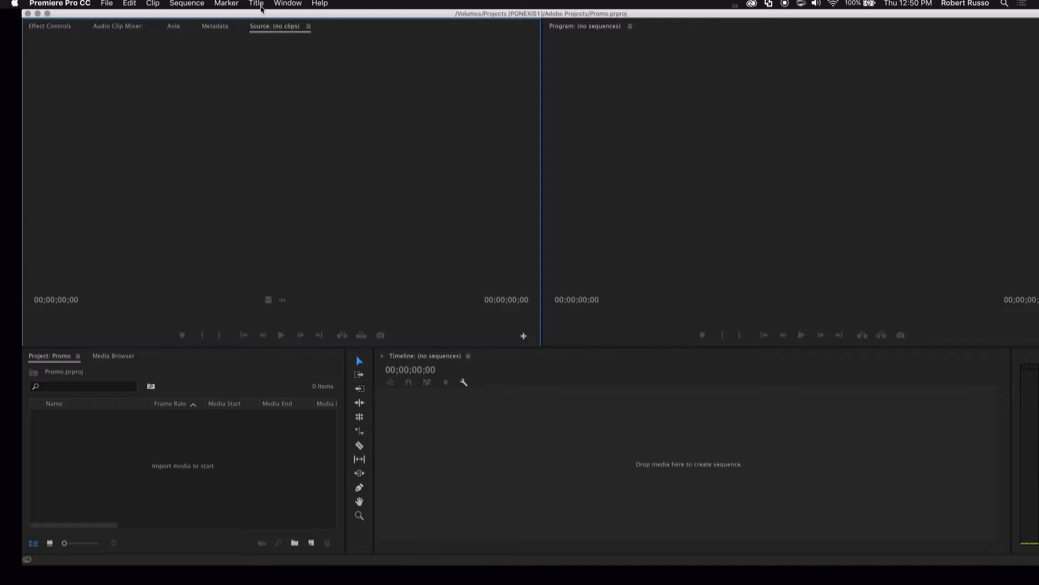
pyautogui.click(173, 26)
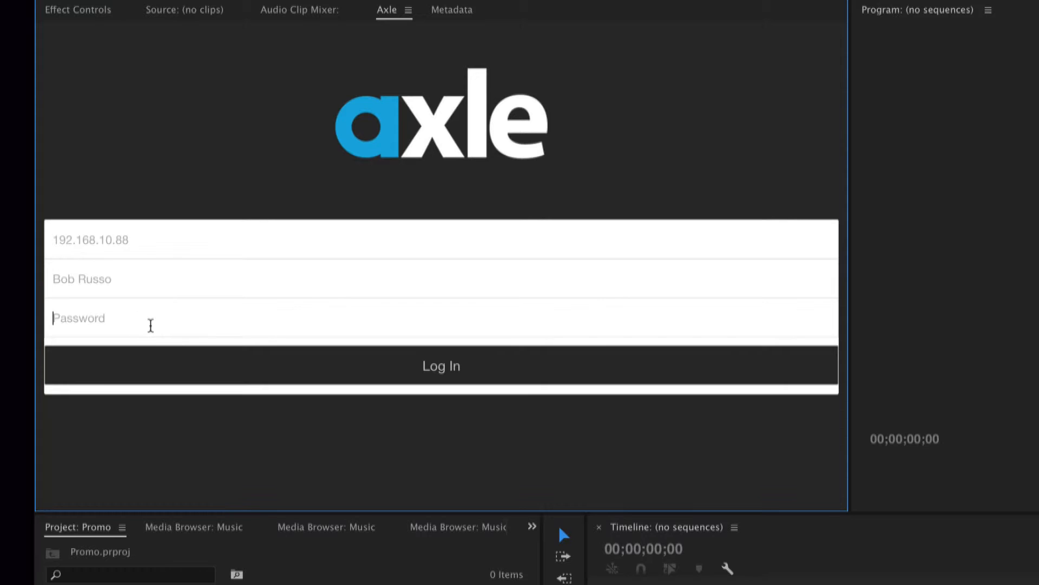
pyautogui.click(441, 365)
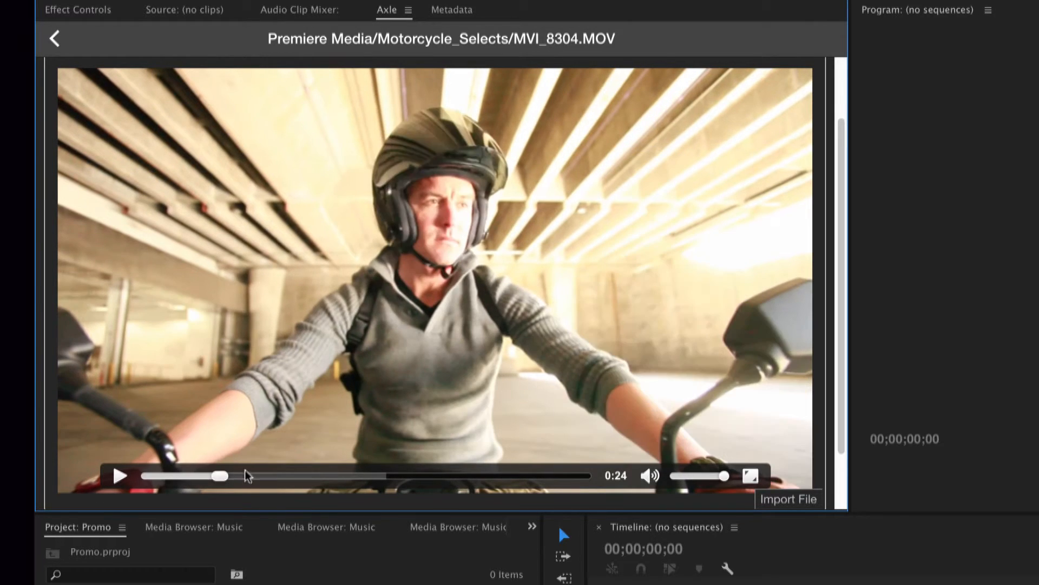
pyautogui.click(54, 38)
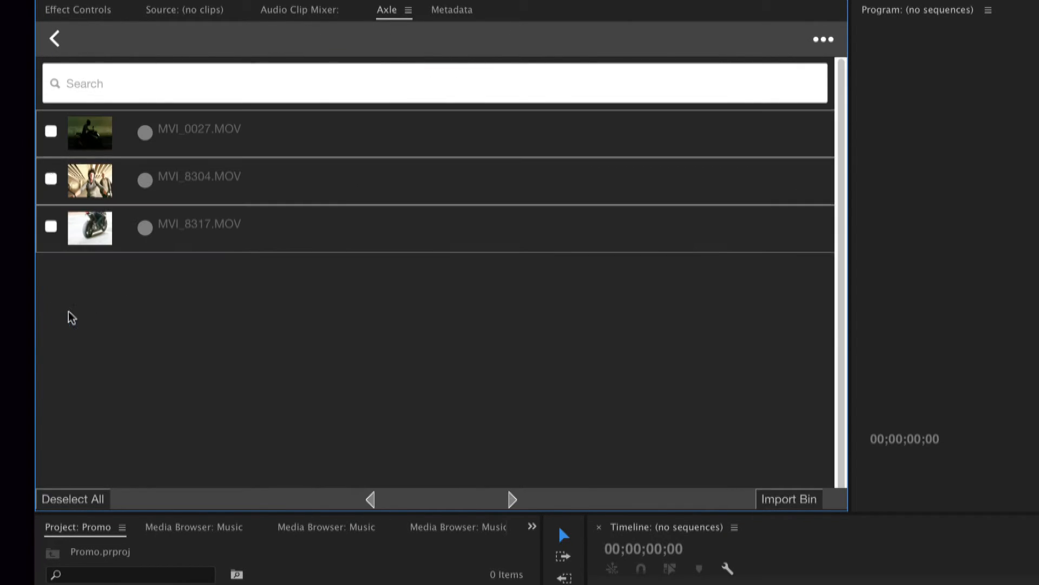
pyautogui.click(73, 499)
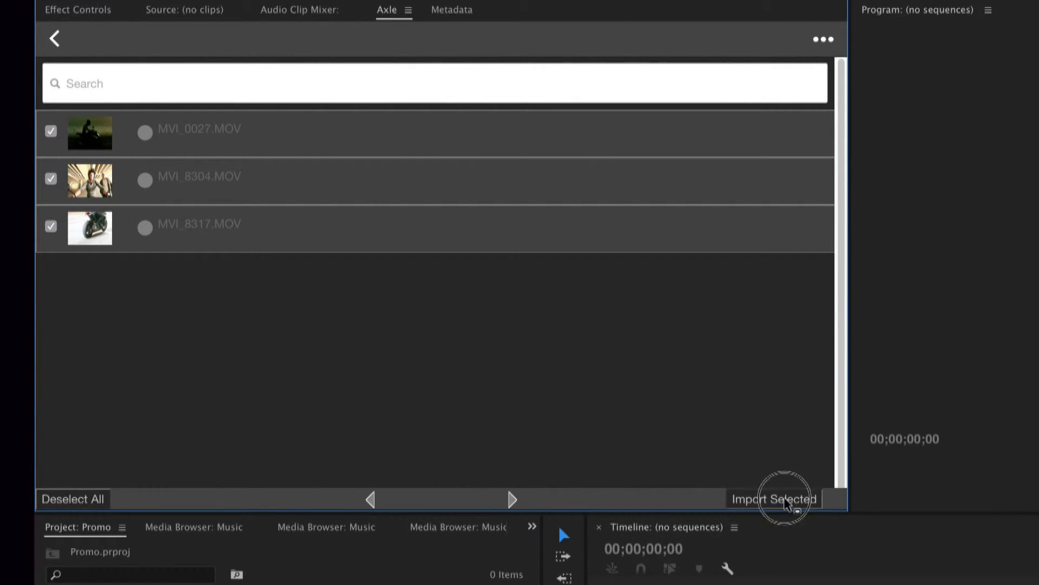
pyautogui.click(774, 499)
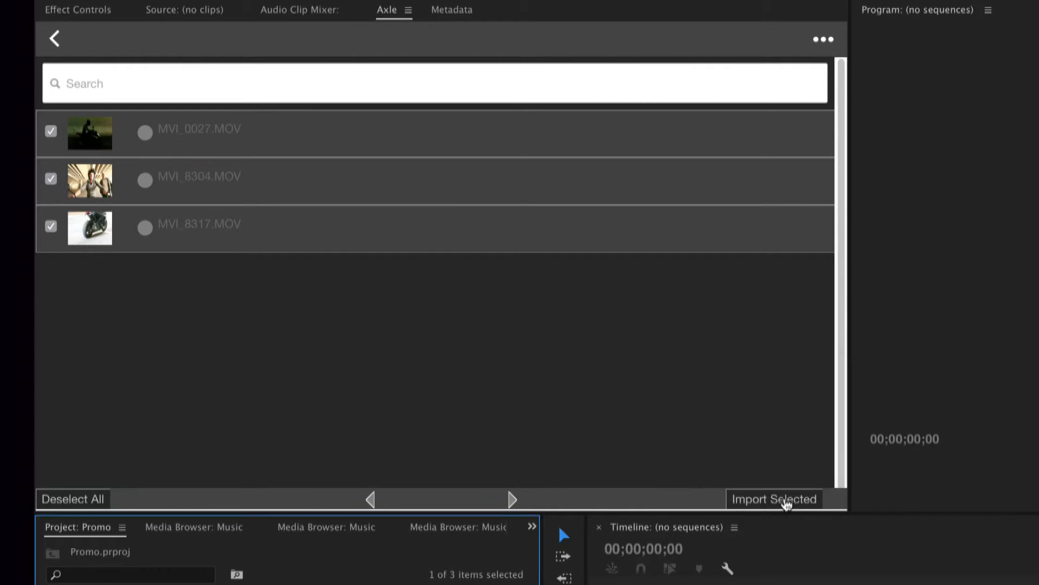
pyautogui.click(773, 499)
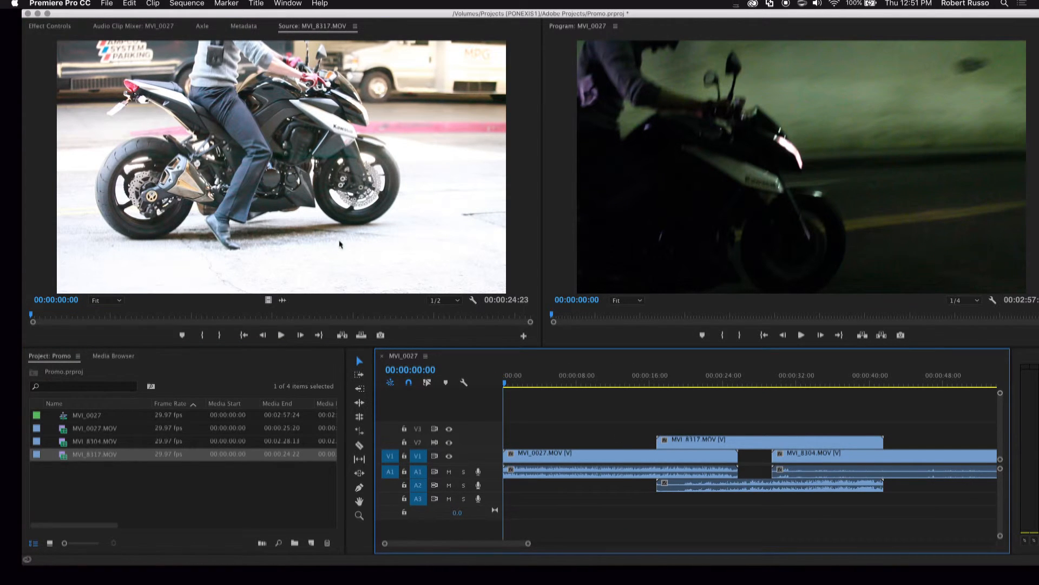
# Open Music.prproj from Adobe Projects in read-only mode, as Corey has it locked.
pyautogui.click(106, 3)
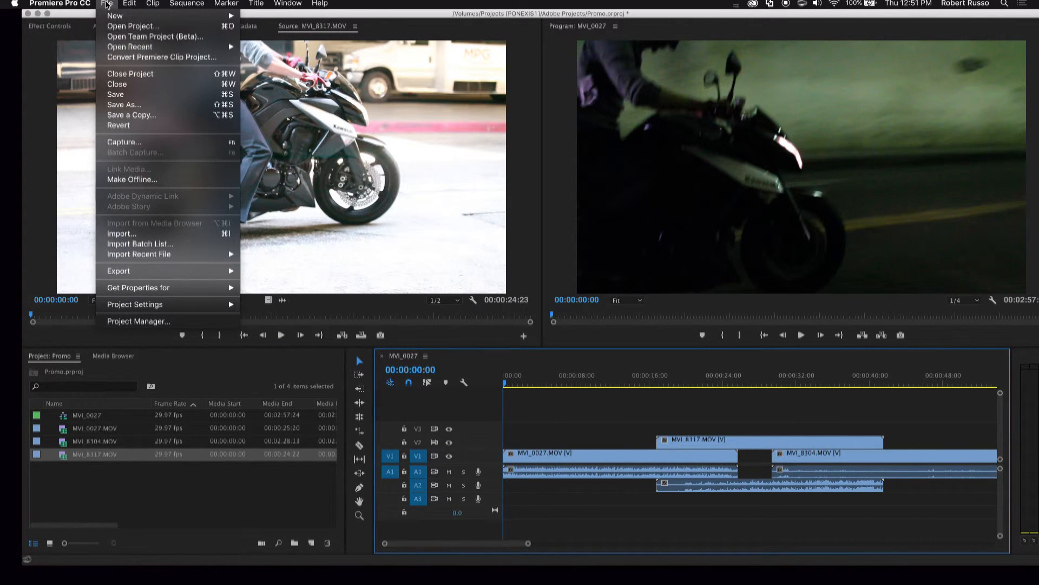
pyautogui.click(133, 26)
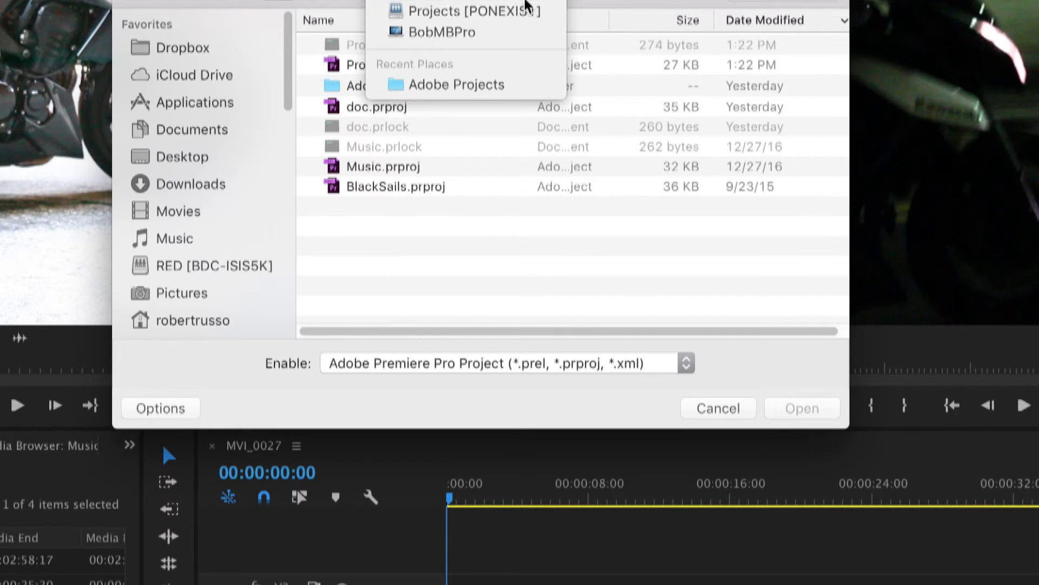
pyautogui.click(402, 171)
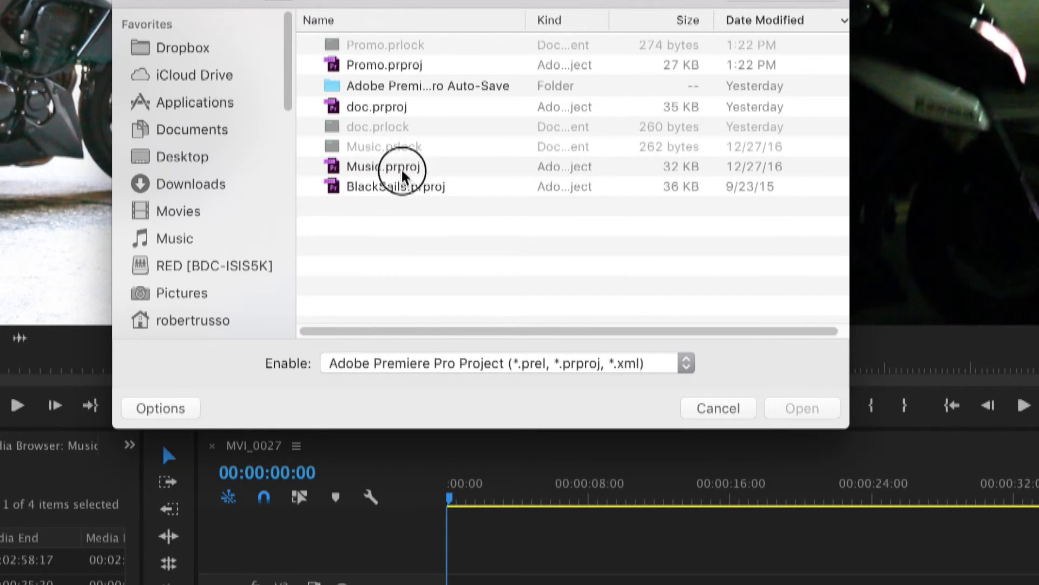
pyautogui.doubleClick(383, 166)
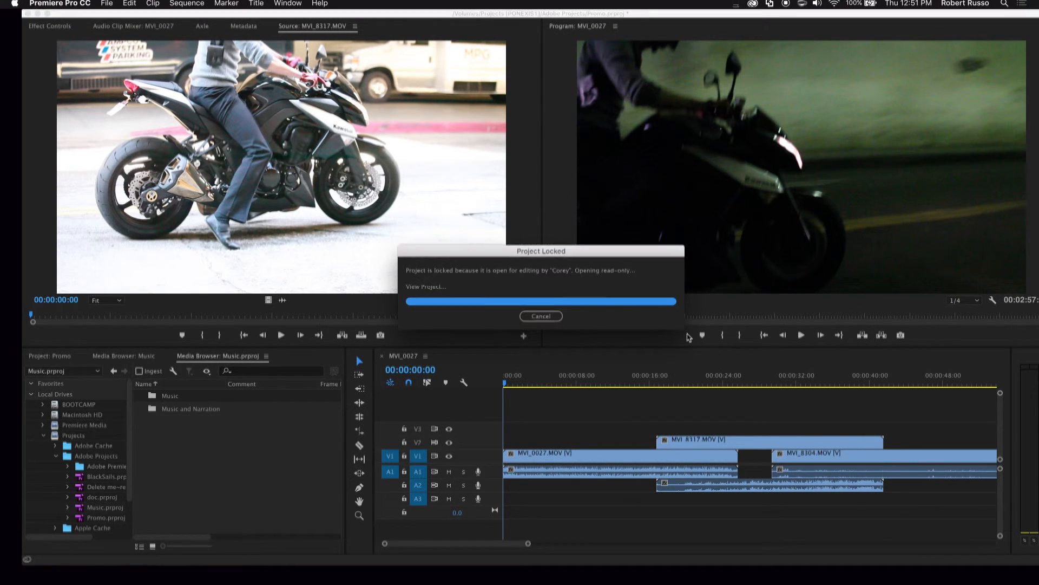
# Import Autumn Nights, Horror Loop2 and World Vibes from the Music project into Promo.
pyautogui.click(541, 315)
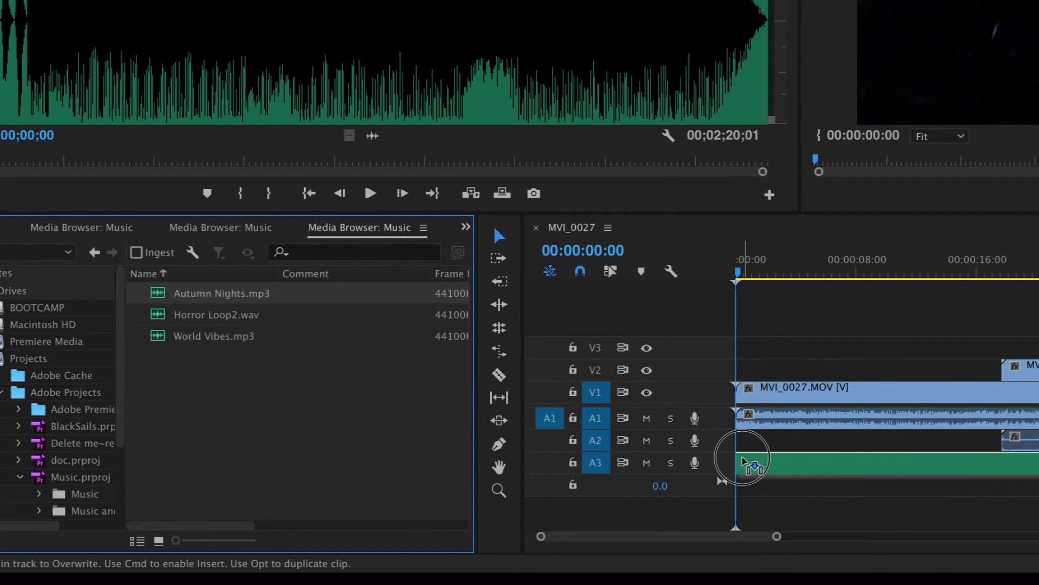
pyautogui.rightClick(214, 335)
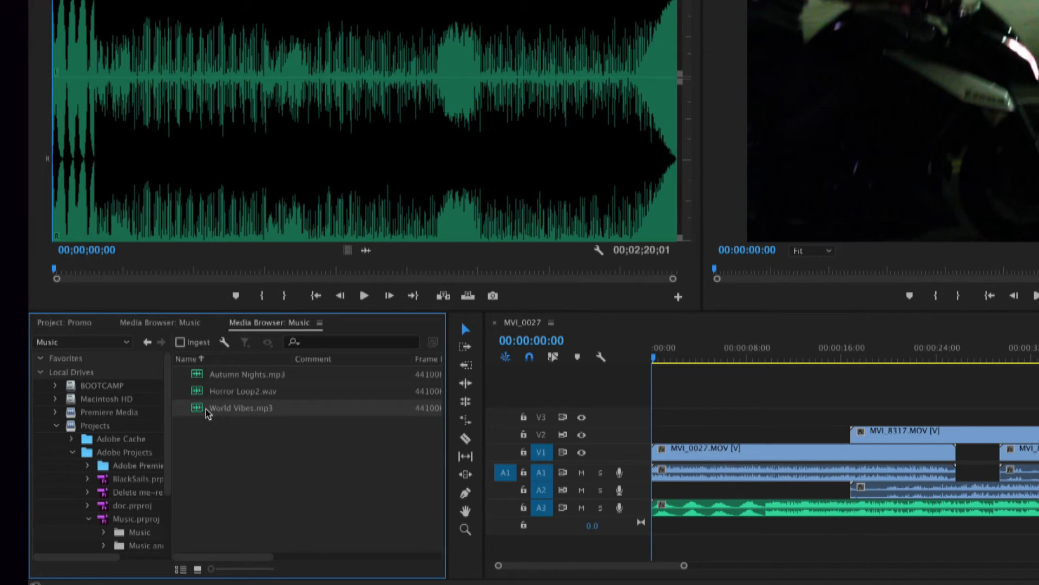
pyautogui.rightClick(242, 408)
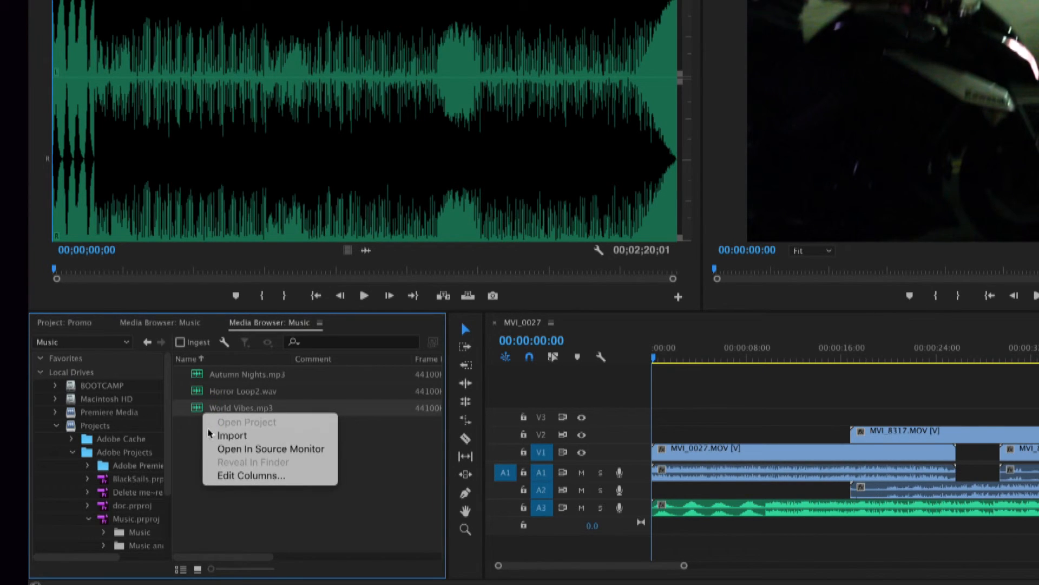
pyautogui.click(73, 329)
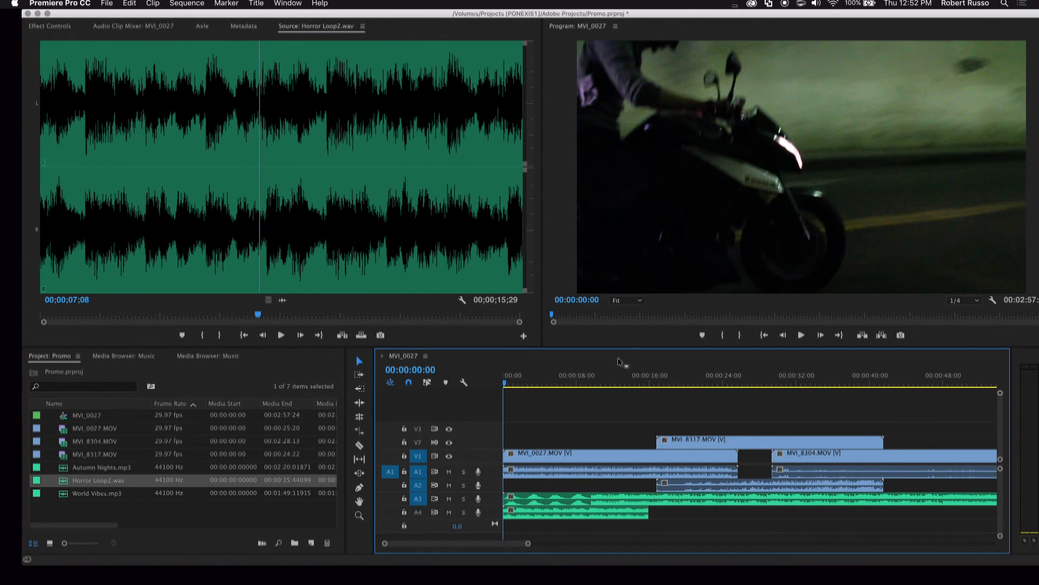
pyautogui.click(572, 385)
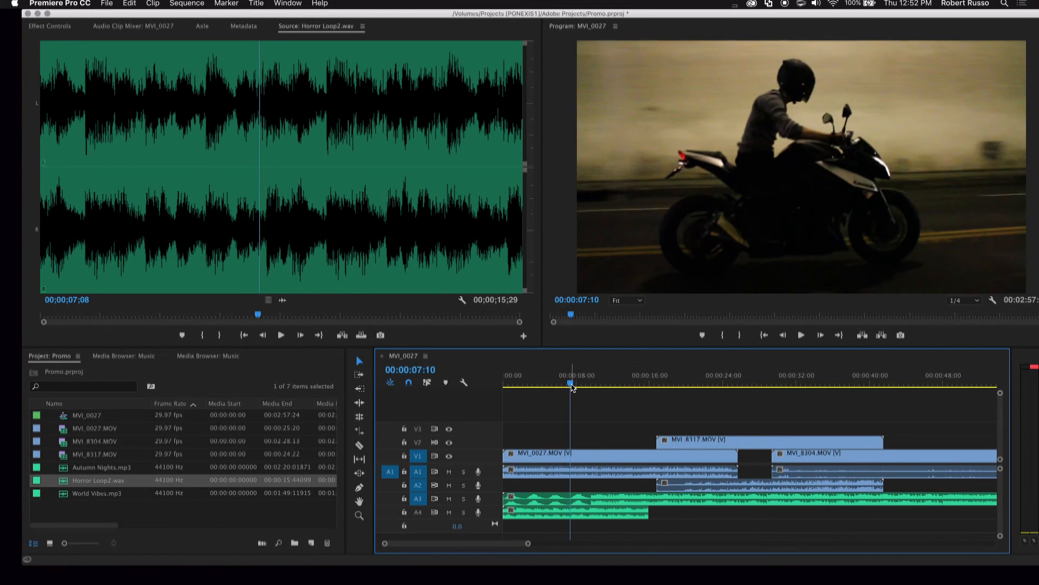